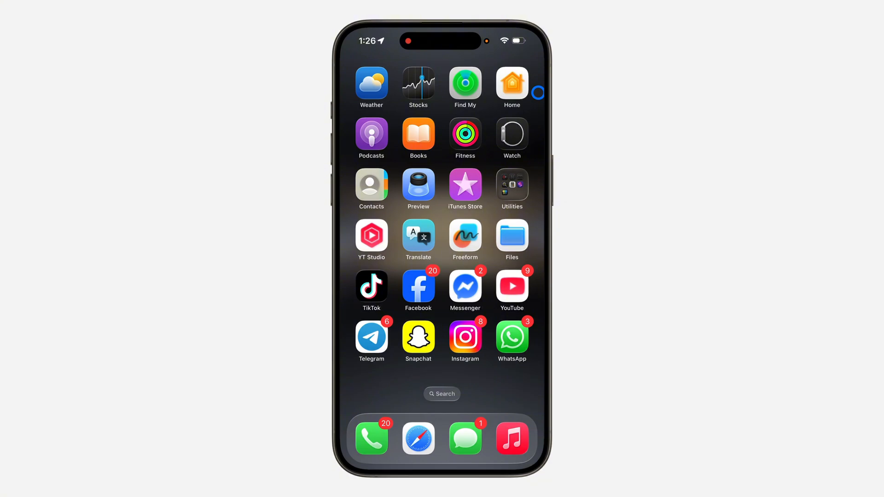
Open roblox.com in Safari and reach the Roblox Contact Us support page.
click(418, 440)
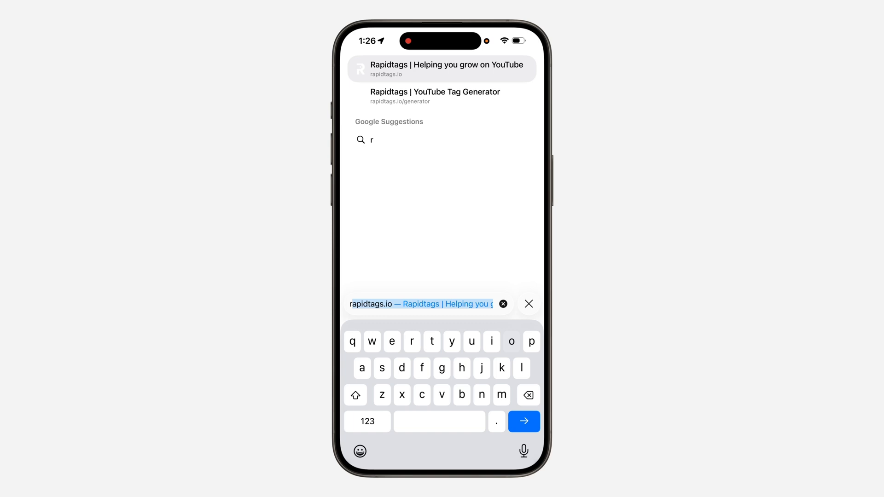
text(roblox.com)
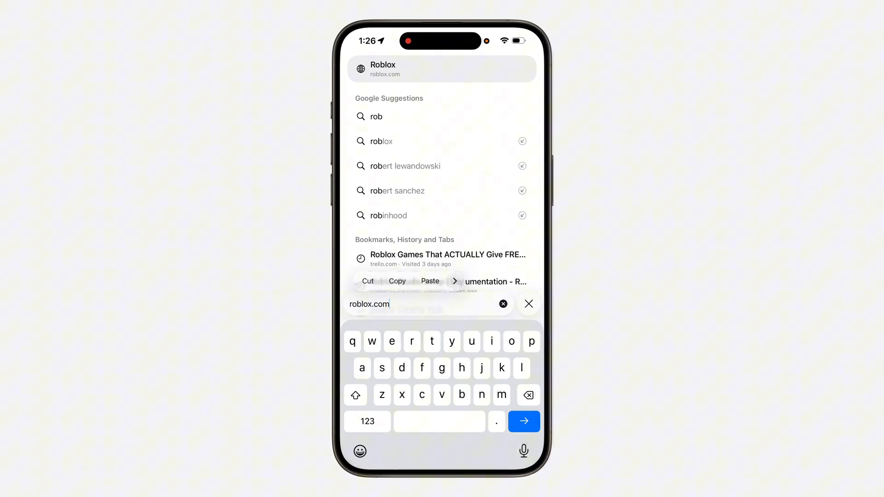
text(/s)
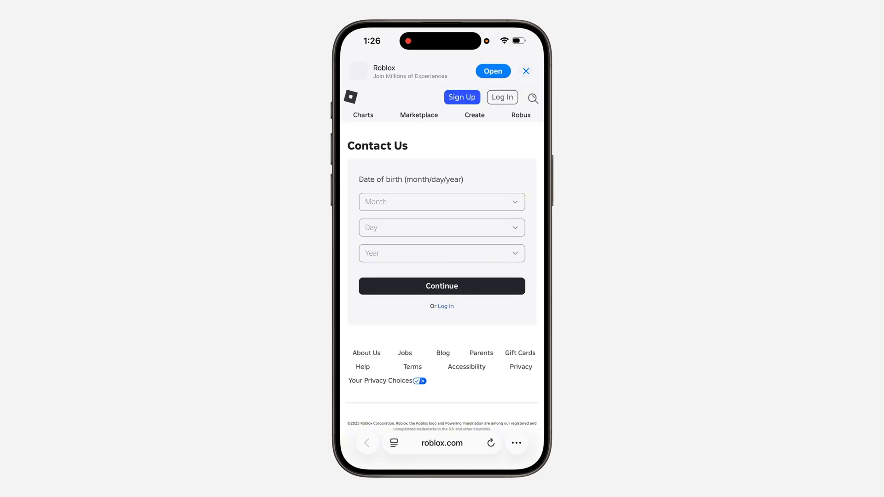
Enter January as birth month and continue past the date of birth step.
click(442, 201)
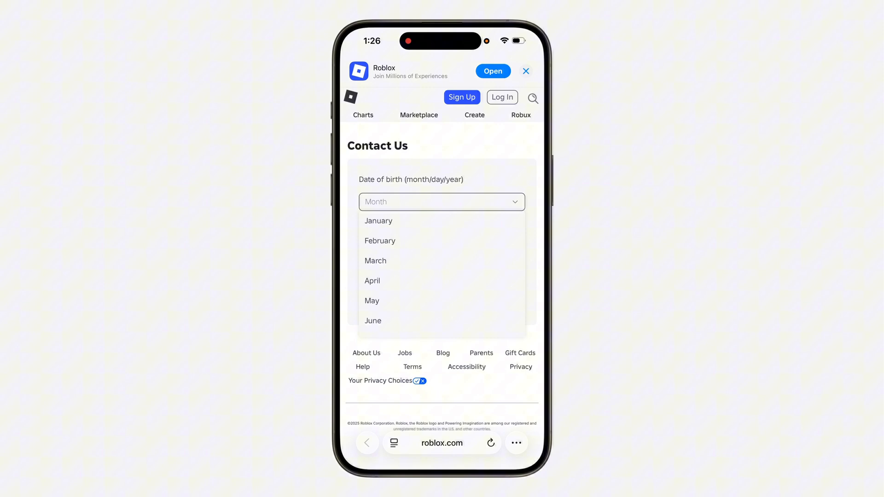
click(379, 220)
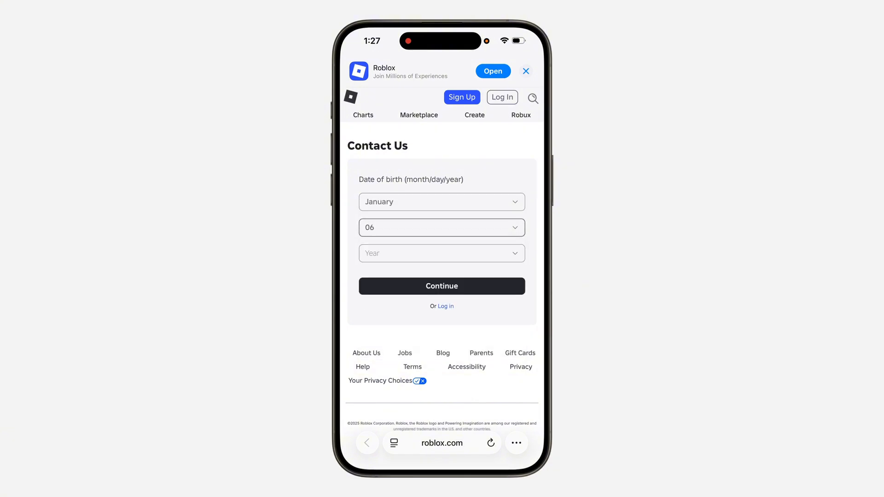
click(442, 253)
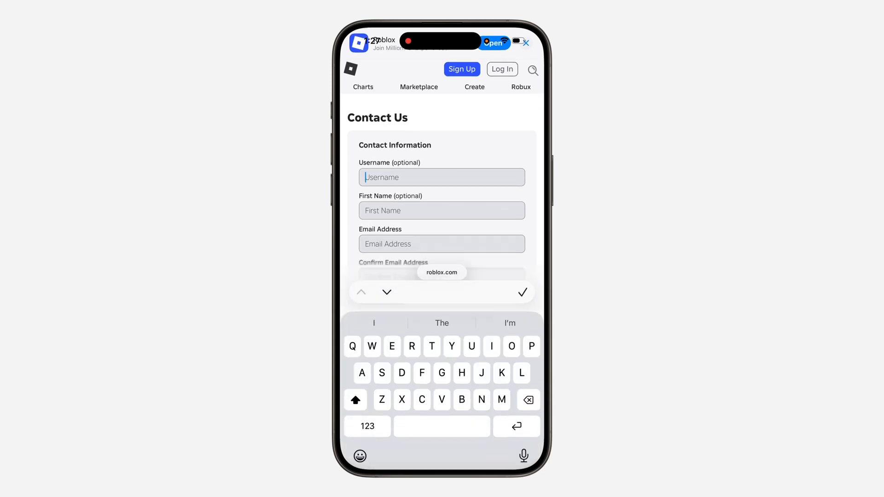
Enter Uthjjm as the username and Bnnjj as the first name.
text(Uthjjmkn)
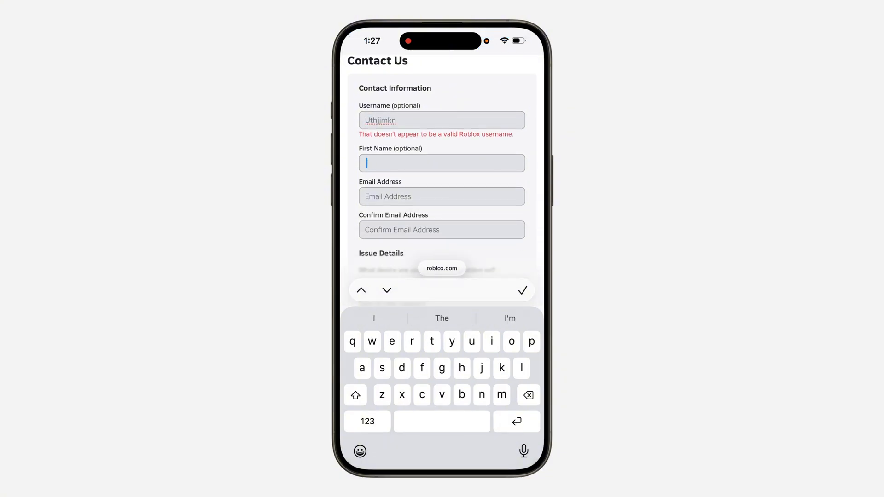
text(Bnnjj)
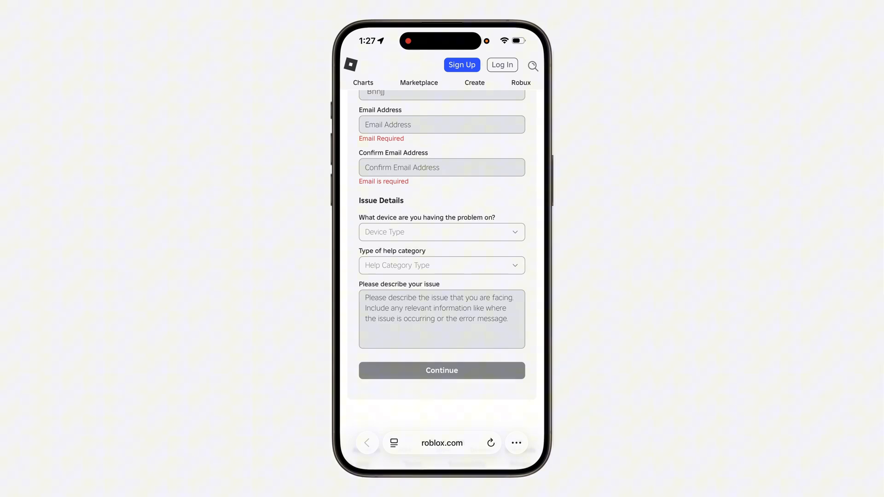
Set device iPhone, category Account Hacked or Can't Log in, subcategory Forgot Password.
click(441, 232)
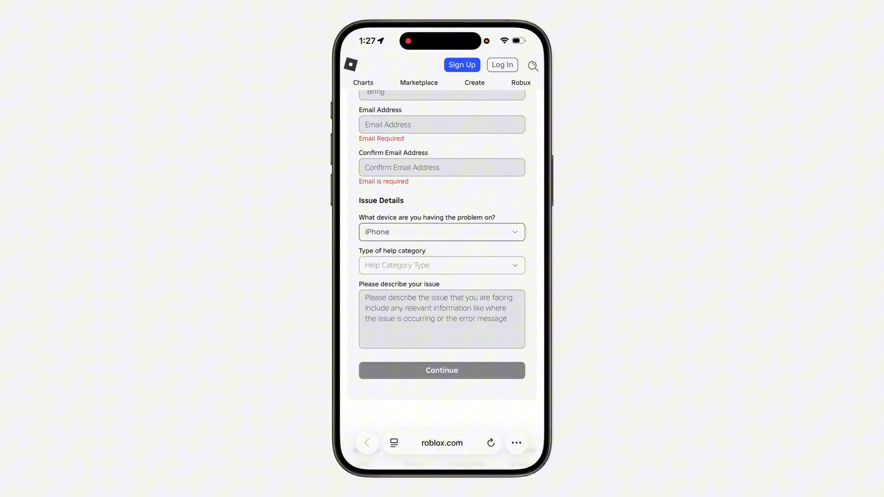
click(441, 265)
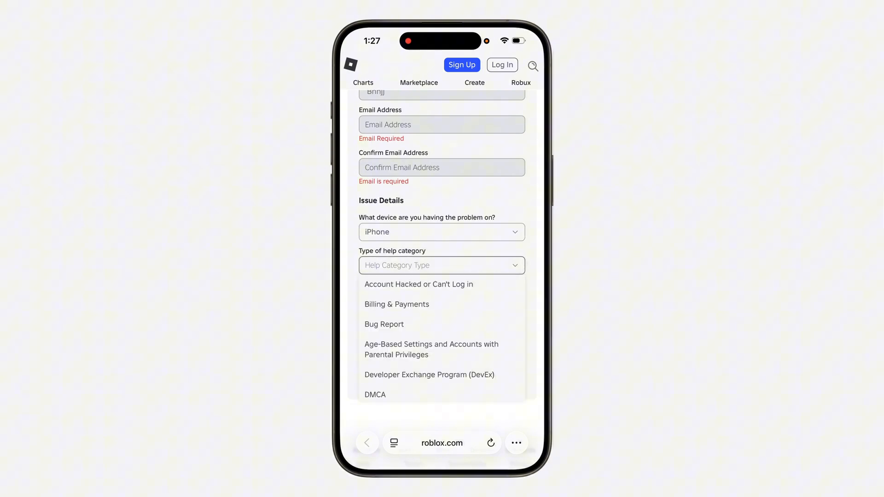
click(418, 284)
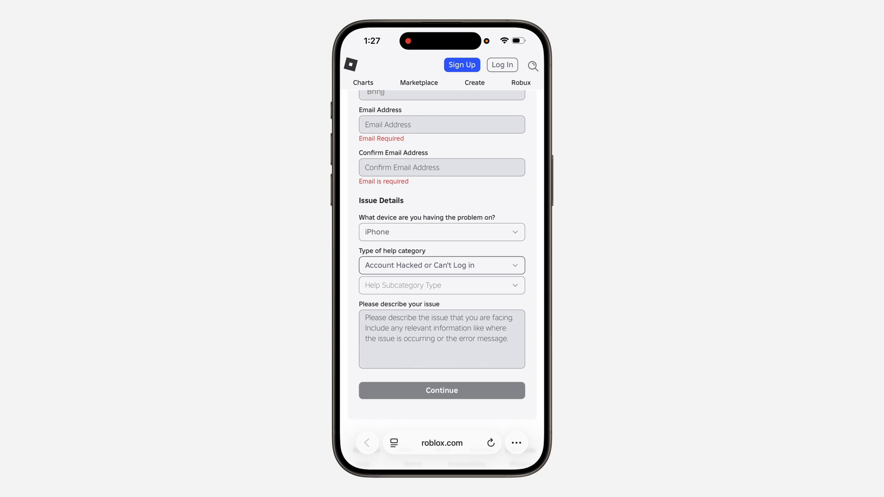
click(441, 286)
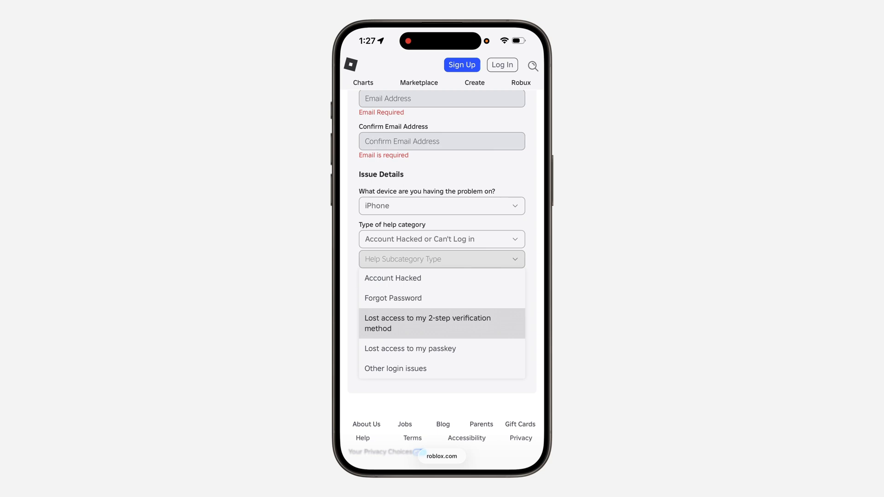
click(393, 298)
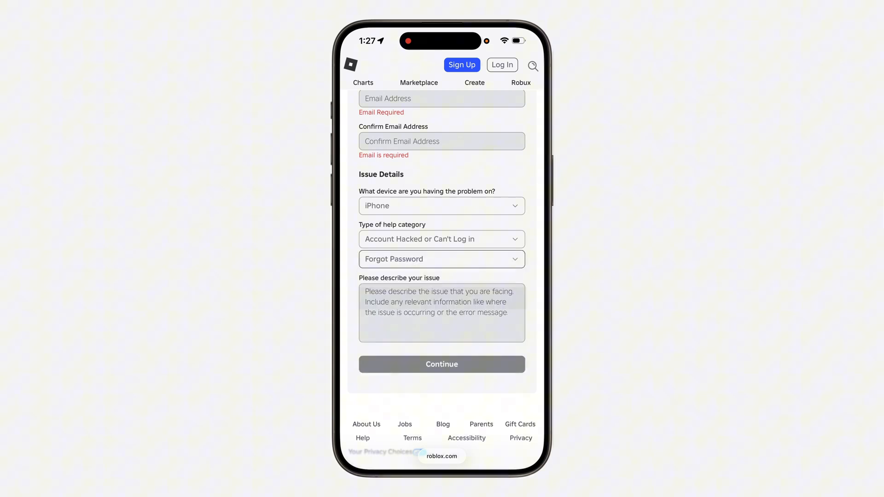
click(441, 259)
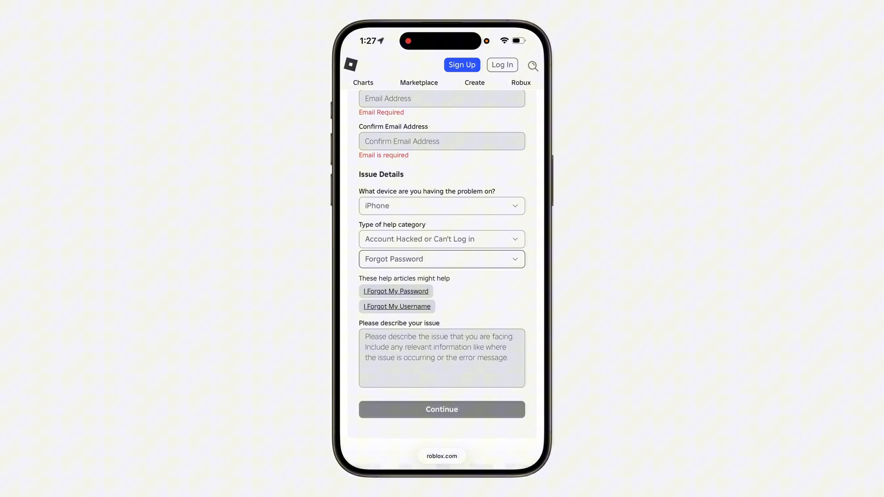
Describe trouble logging into the Roblox account without email access in the issue box.
click(441, 358)
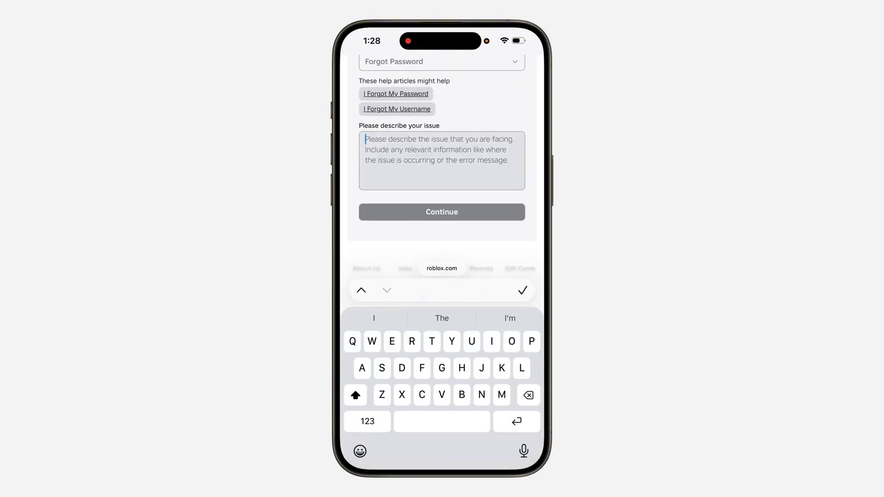
text(Hey, I'm having trouble logging into my Roblox account. I don't have access to my email anymore. Can you help me get back in? Thanks!)
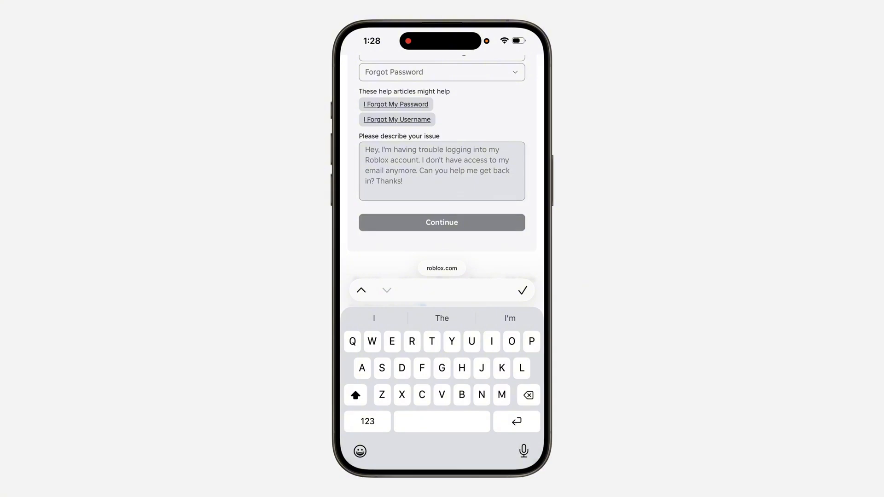
scroll(down, 3)
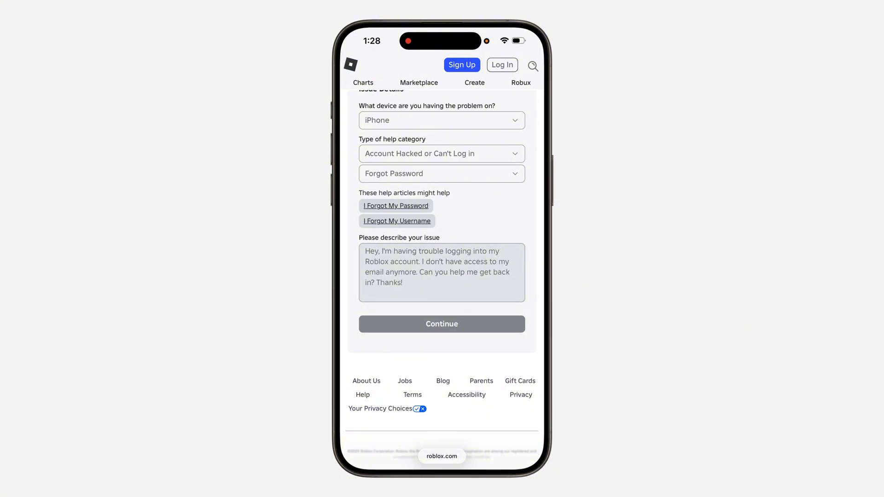
scroll(down, 3)
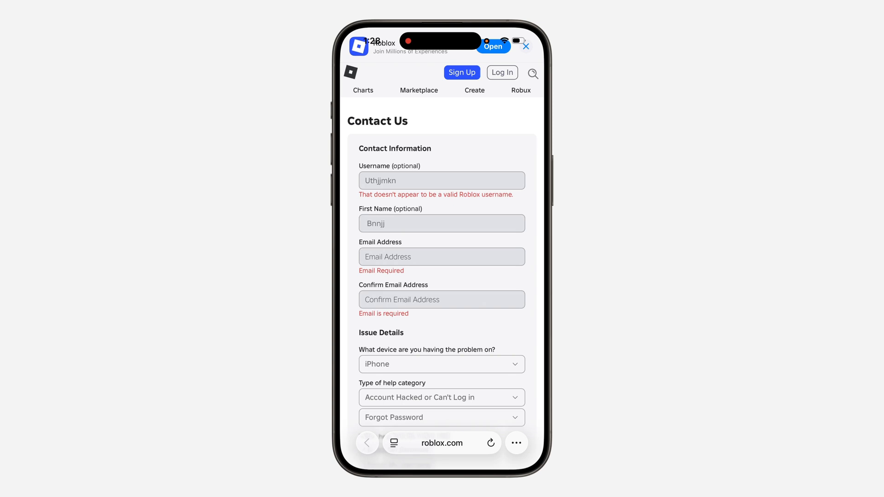
scroll(down, 3)
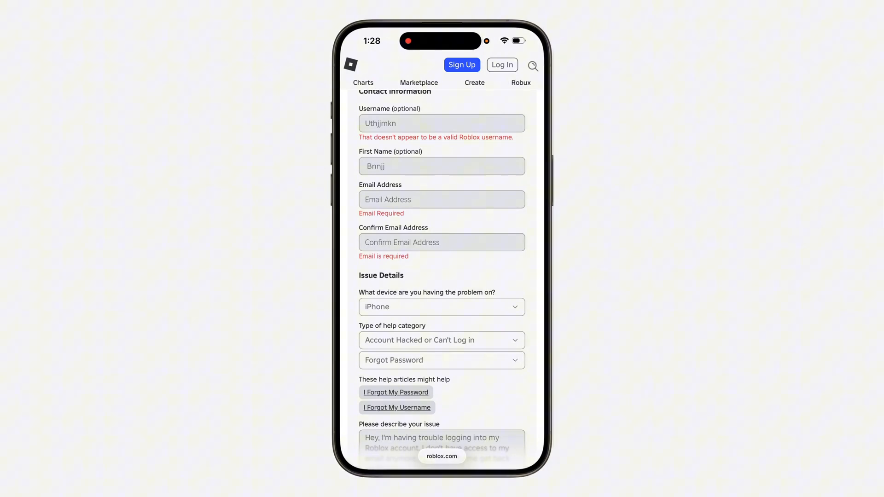
scroll(down, 3)
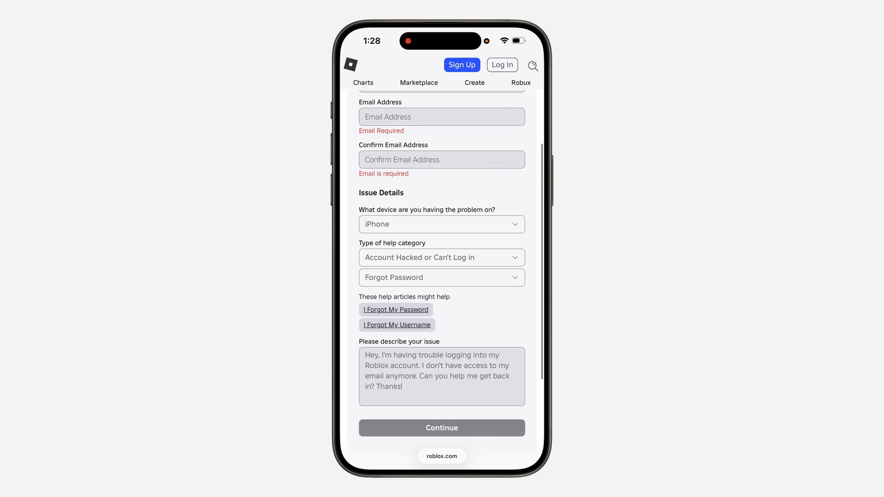
scroll(down, 3)
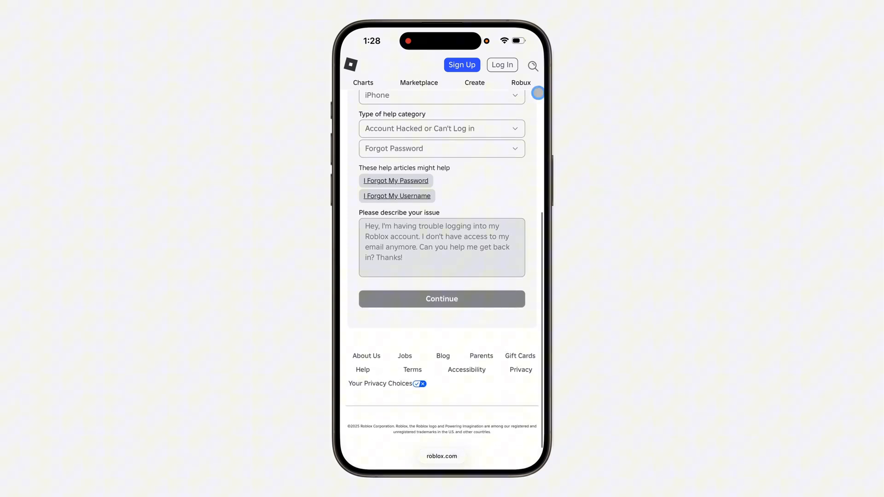